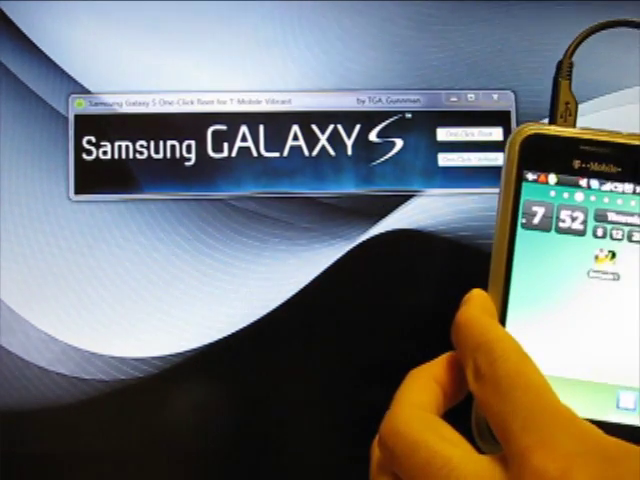
# Step: Start the One Click UnRoot so update.zip is pushed to the phone's SD card
pyautogui.click(468, 136)
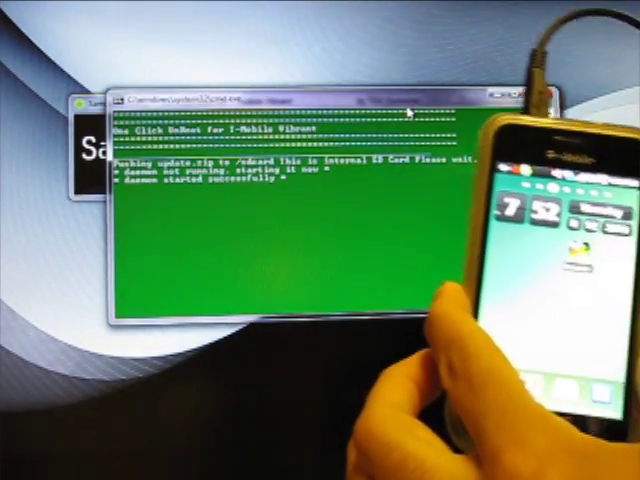